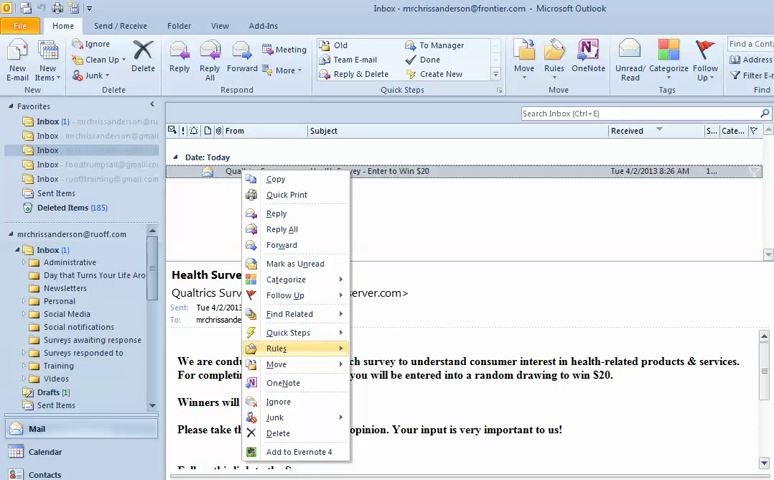
{"action": "mouse_move", "coordinate": [276, 348]}
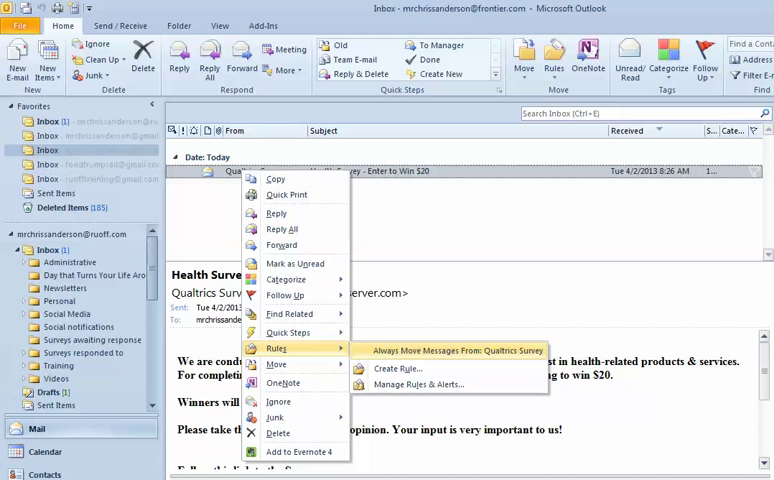
Step: Always move messages from Qualtrics Survey to the Deleted Items folder
{"action": "left_click", "coordinate": [460, 348]}
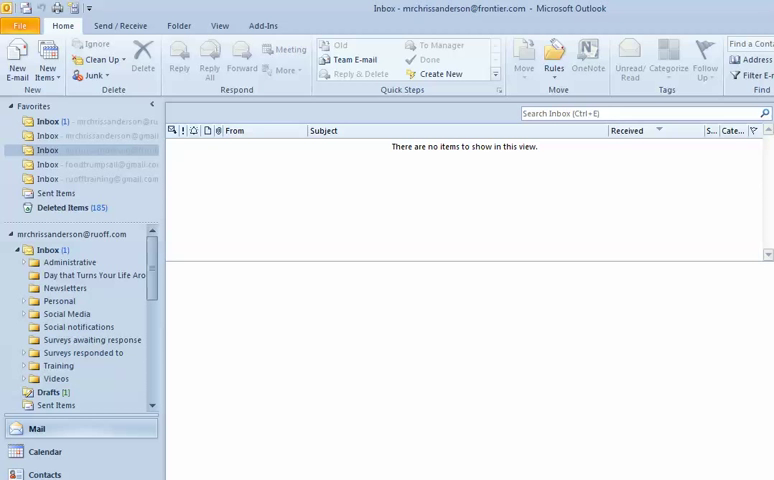
Step: Check Deleted Items for the Qualtrics Survey message, then return to the inbox
{"action": "left_click", "coordinate": [60, 208]}
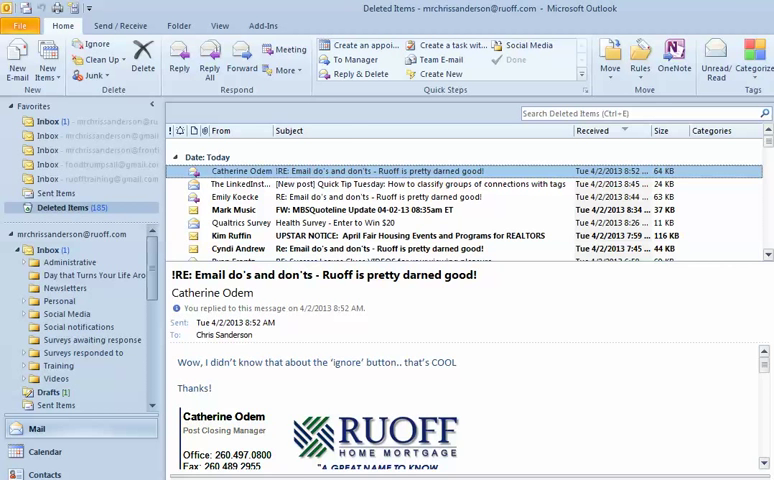
{"action": "left_click", "coordinate": [48, 250]}
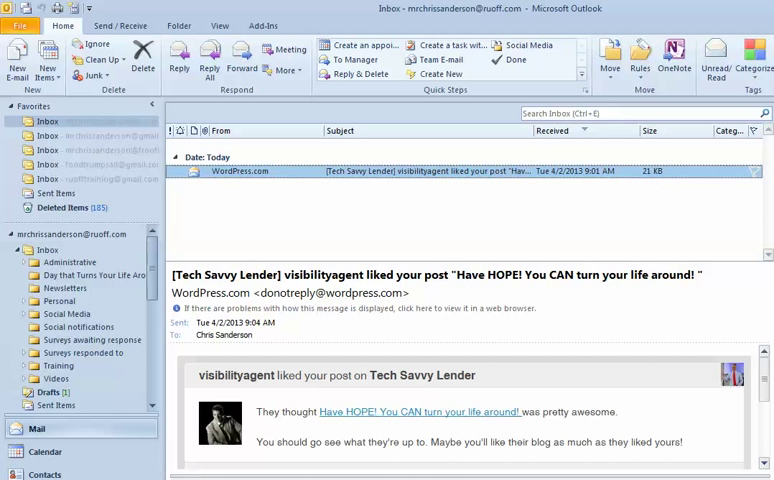